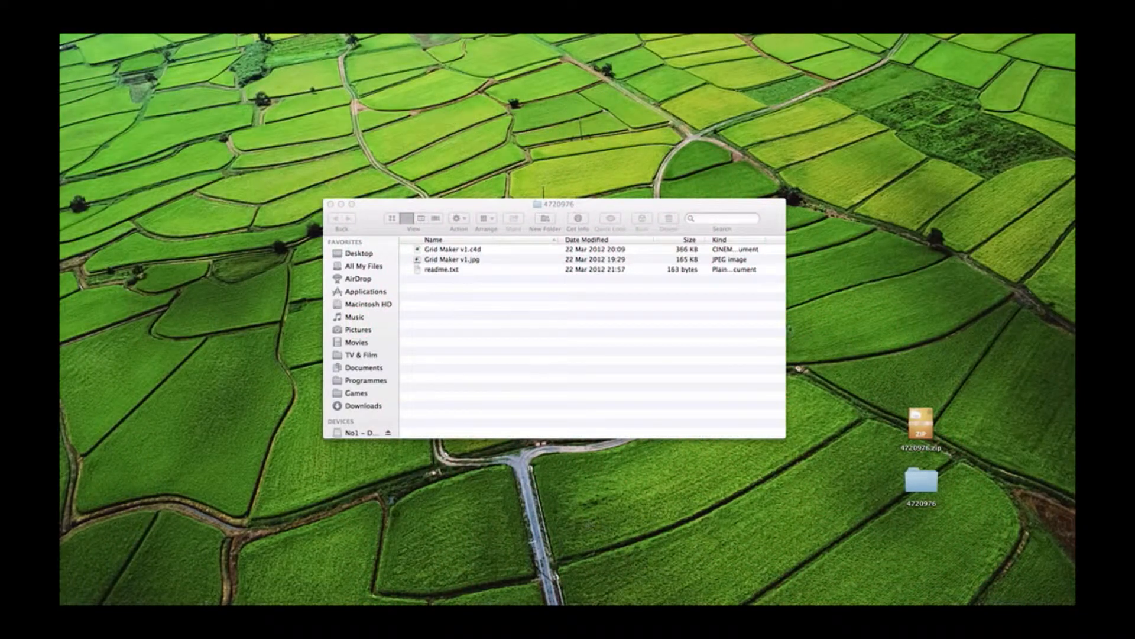
mouse_move(660, 317)
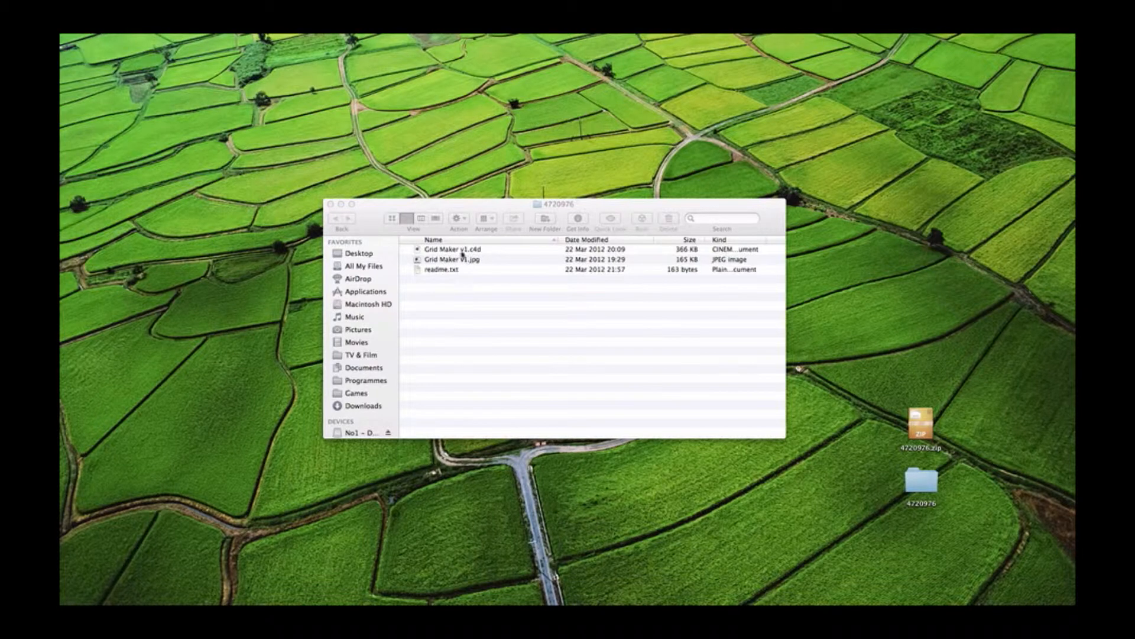
- Scroll down the c4dtools.net Grid Maker page to its preview thumbnails
left_click(449, 248)
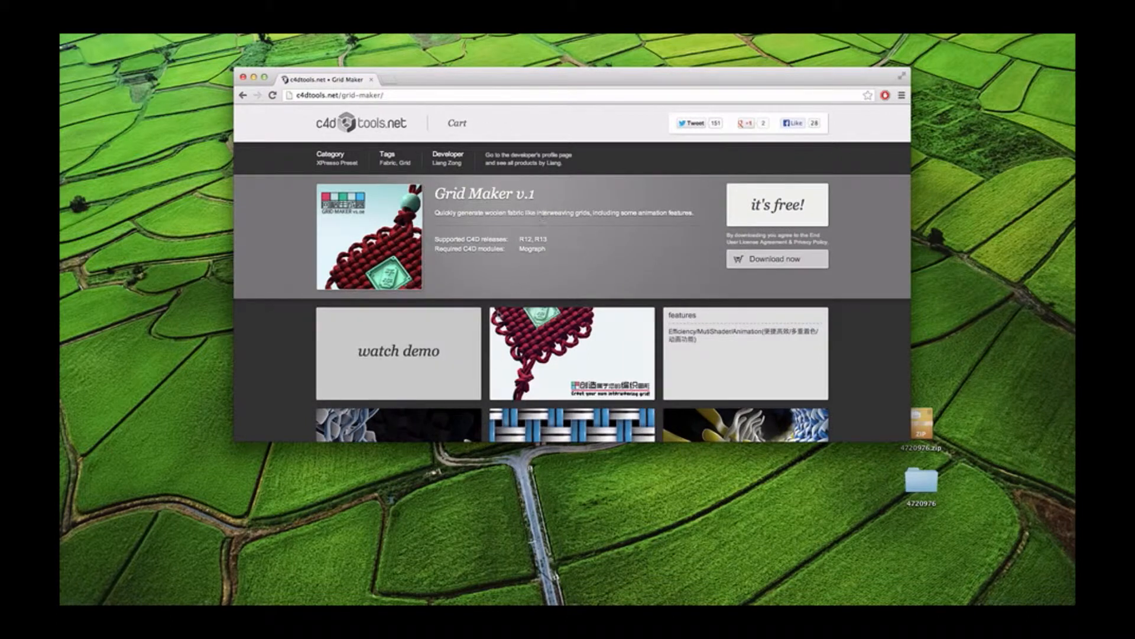
scroll("down", 3)
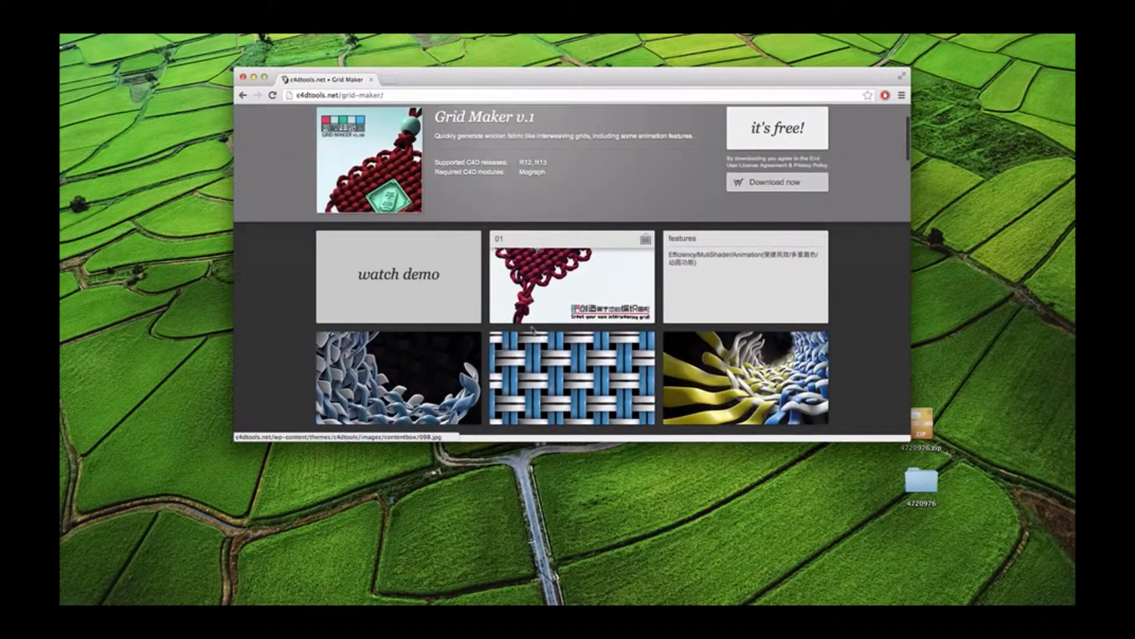
scroll("down", 3)
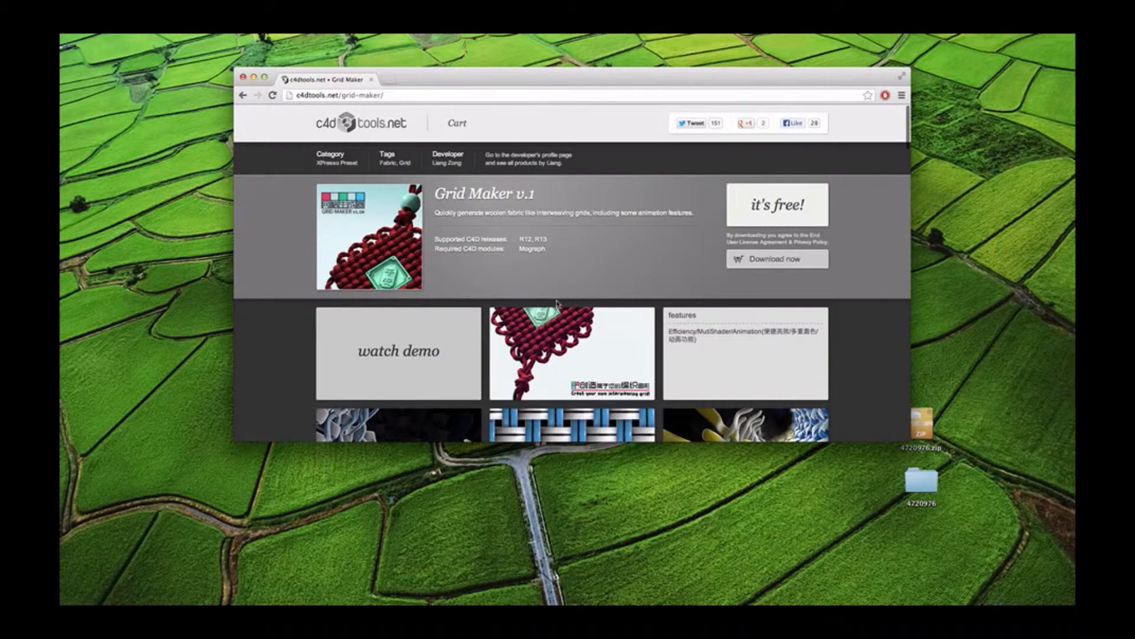
scroll("down", 3)
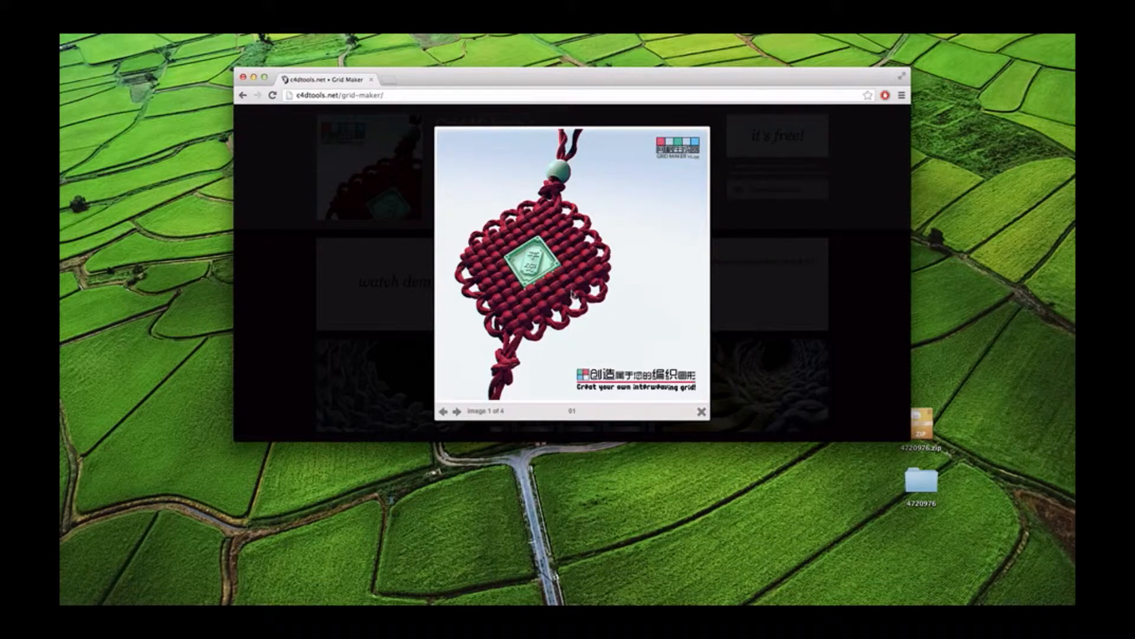
left_click(700, 409)
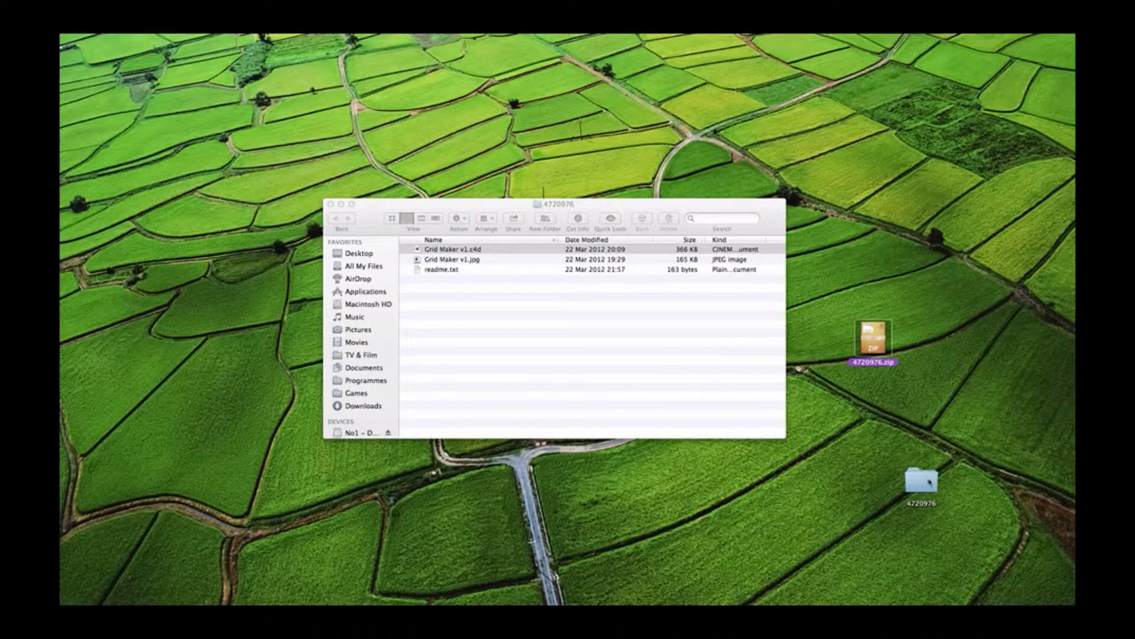
- Look through the 4720976 folder's files and open Grid Maker v1.c4d in Cinema 4D
left_click(459, 248)
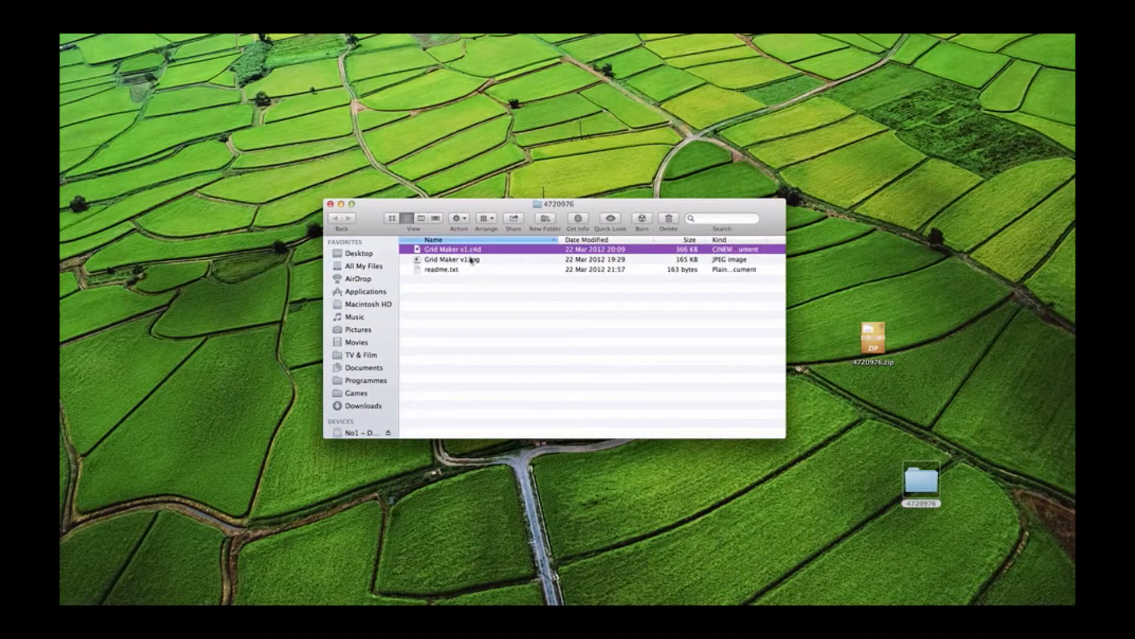
left_click(449, 259)
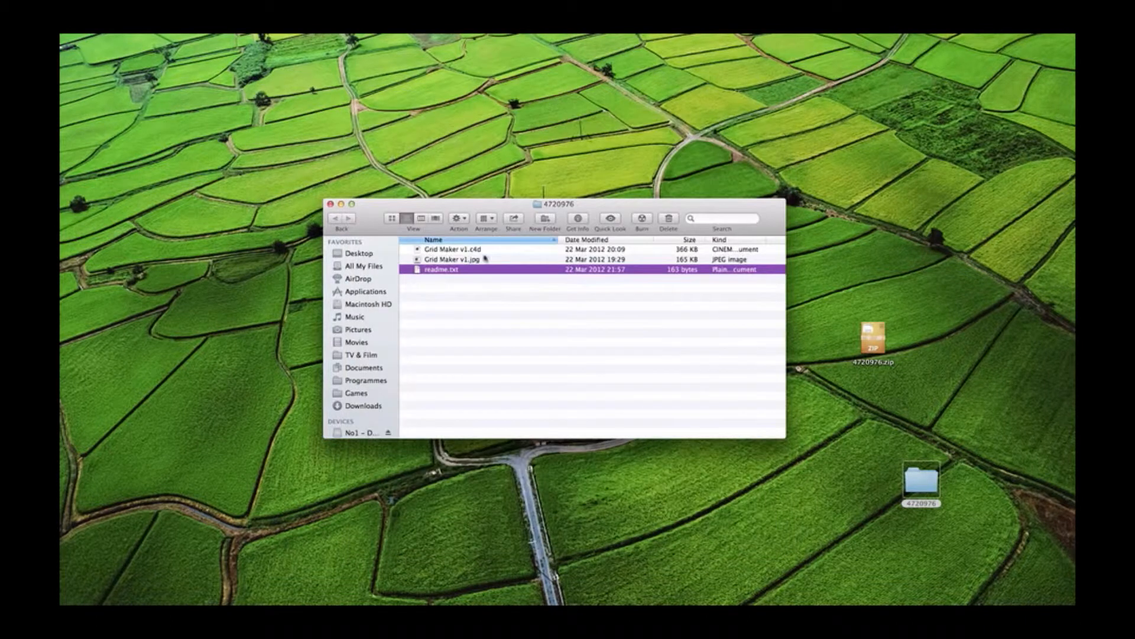
left_click(448, 249)
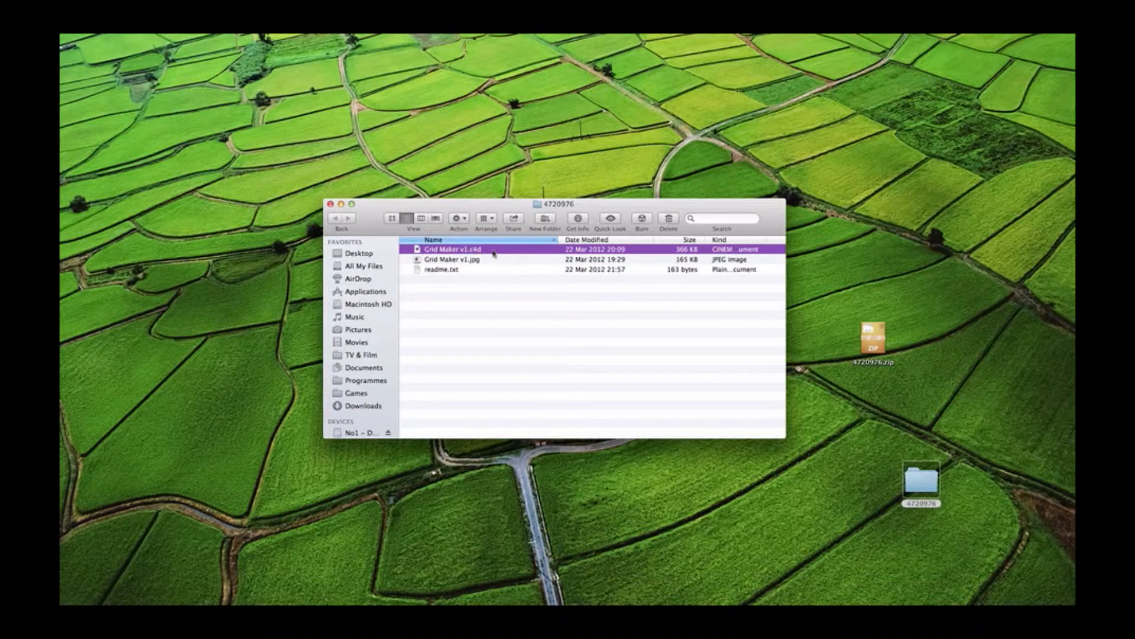
left_click(584, 323)
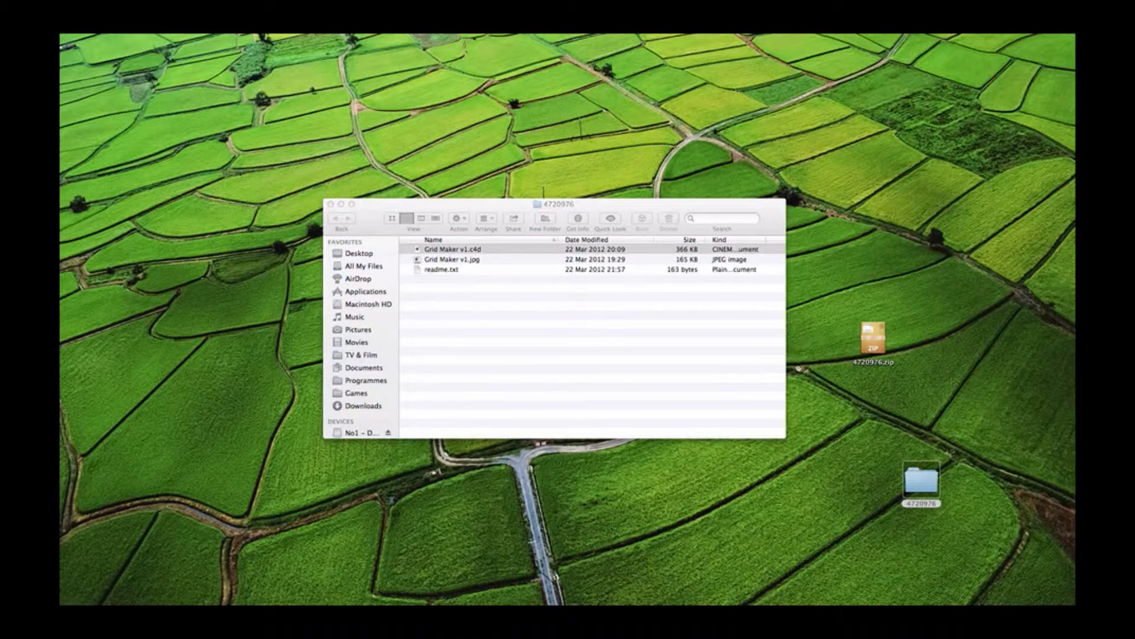
double_click(454, 248)
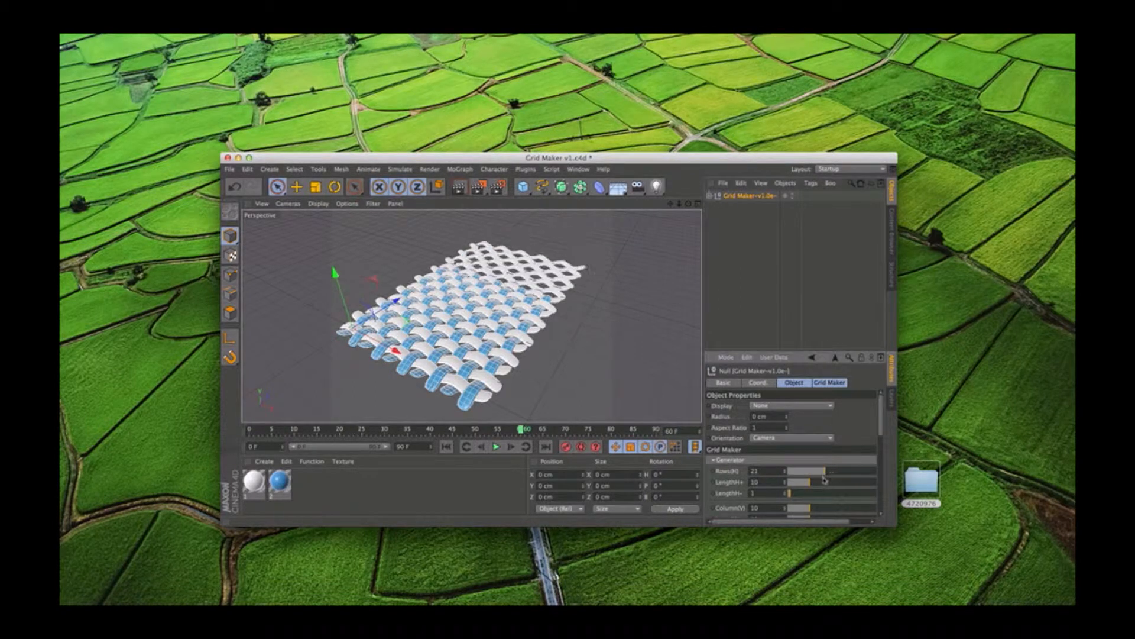
- Drag the Grid Maker Rows and Length sliders to spread the woven grid larger
left_click_drag(788, 481, 818, 498)
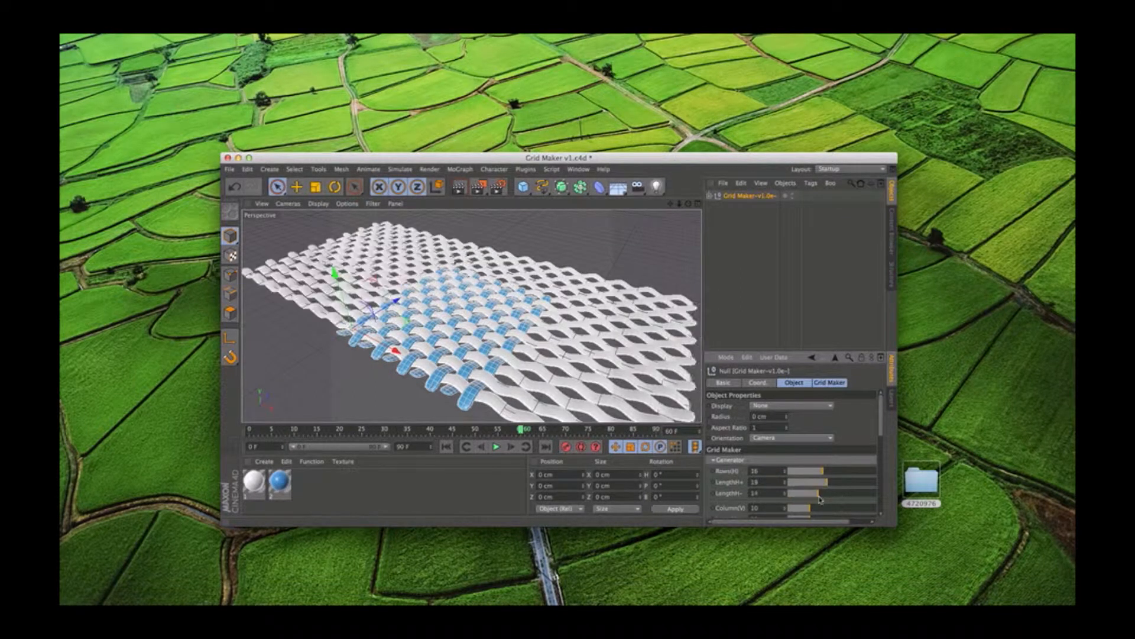
left_click_drag(811, 494, 811, 508)
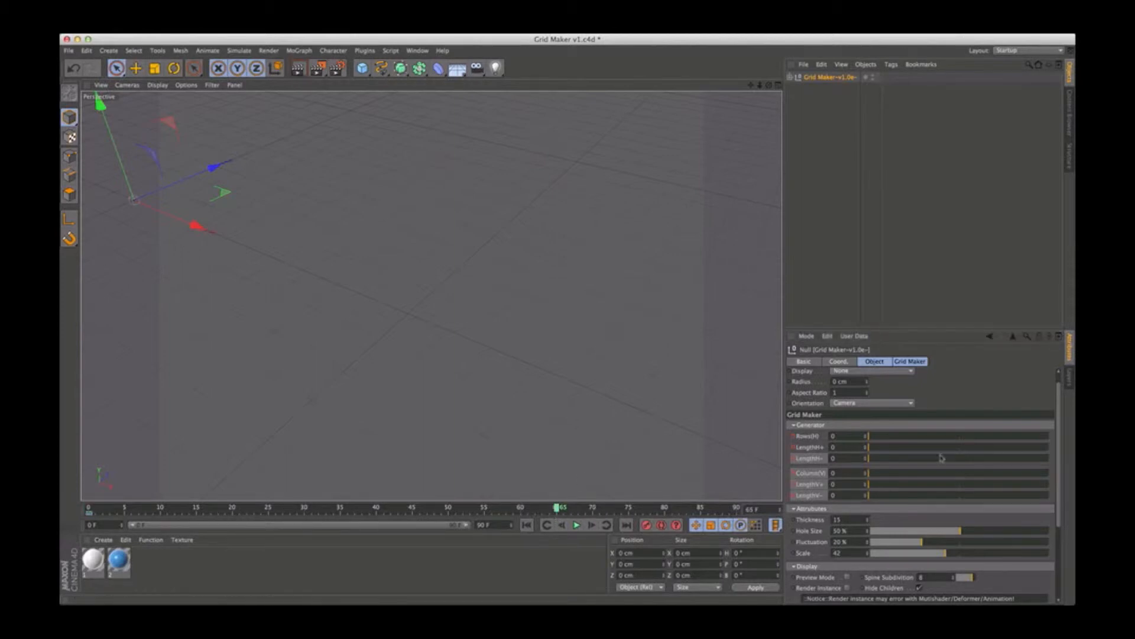
- Set the grid's Rows and Length values to 30 for the frame-65 keyframe
left_click(843, 435)
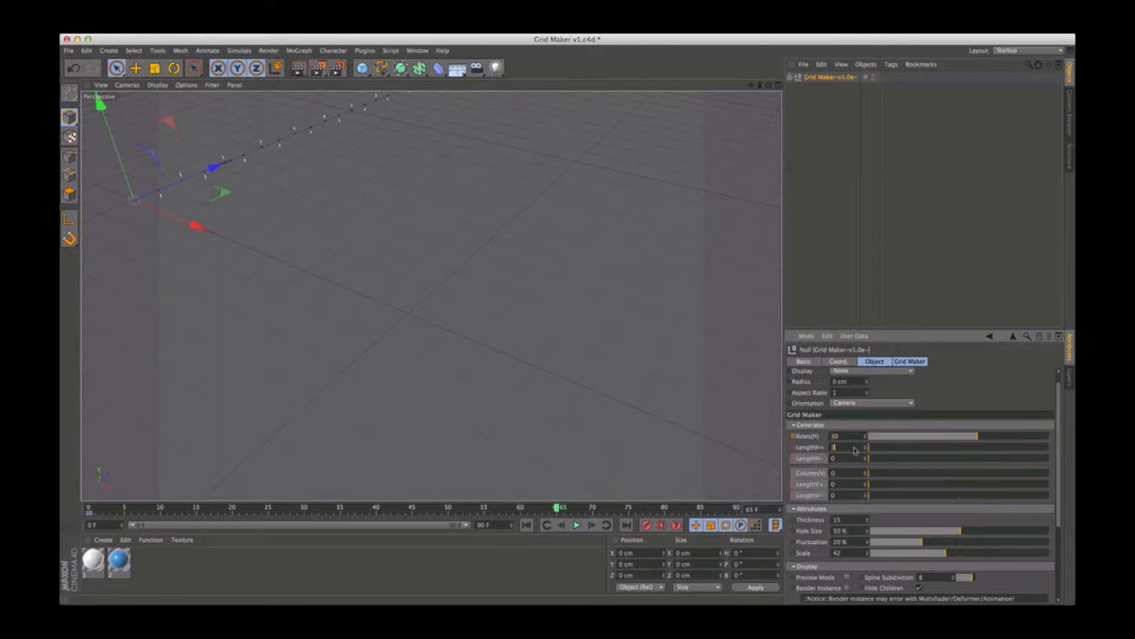
type("30")
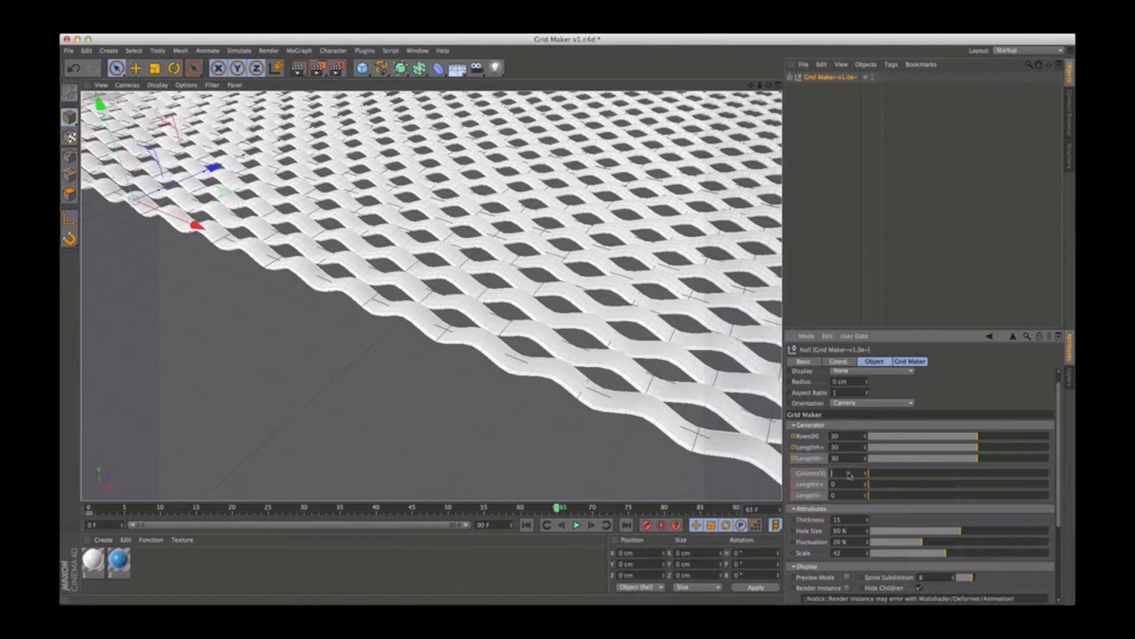
type("30")
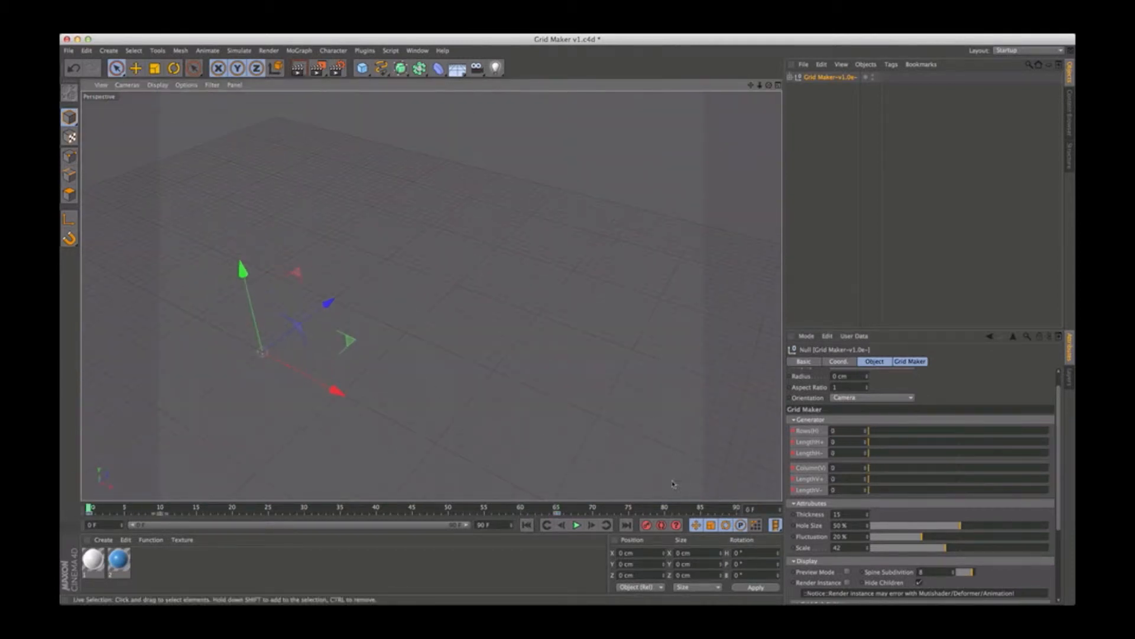
- Play the grow animation from the start, then stop playback
left_click(576, 528)
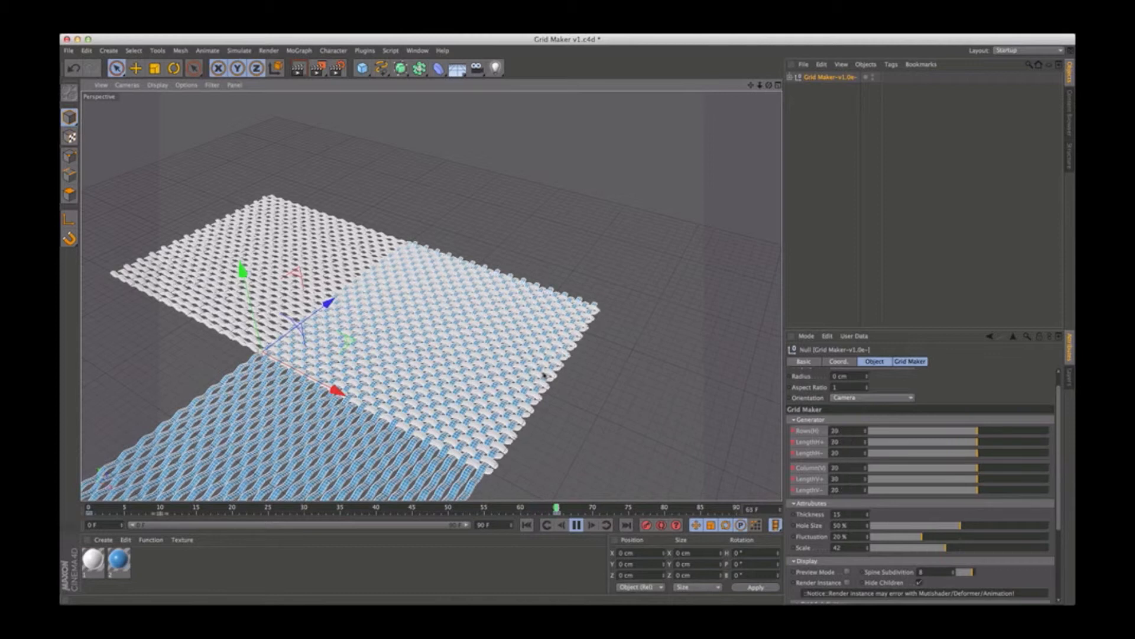
left_click(577, 525)
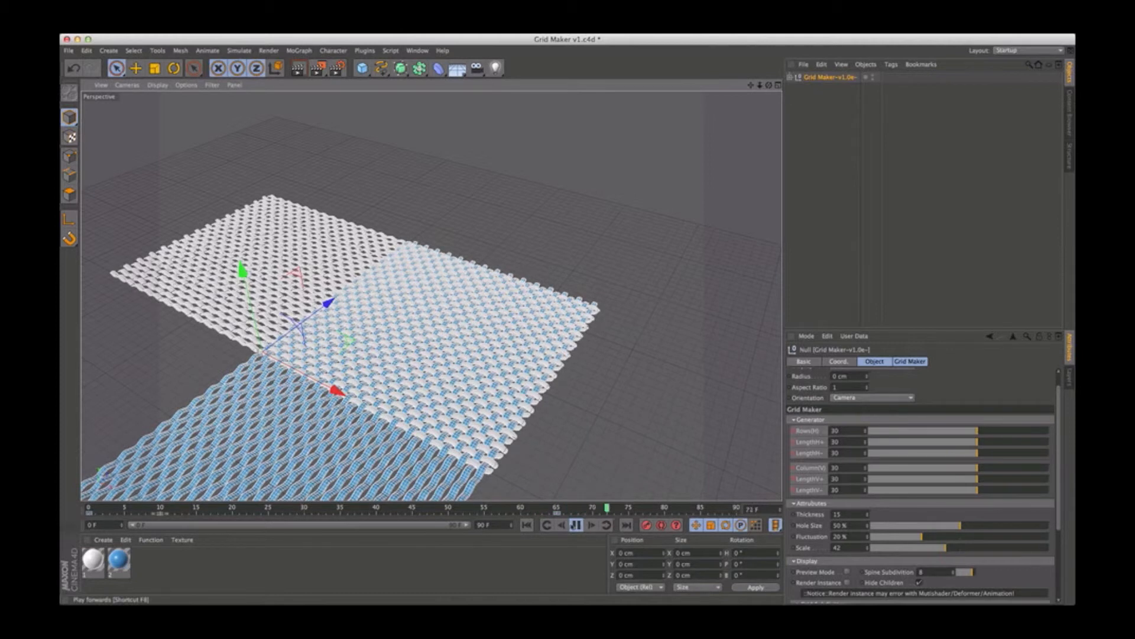
left_click(576, 541)
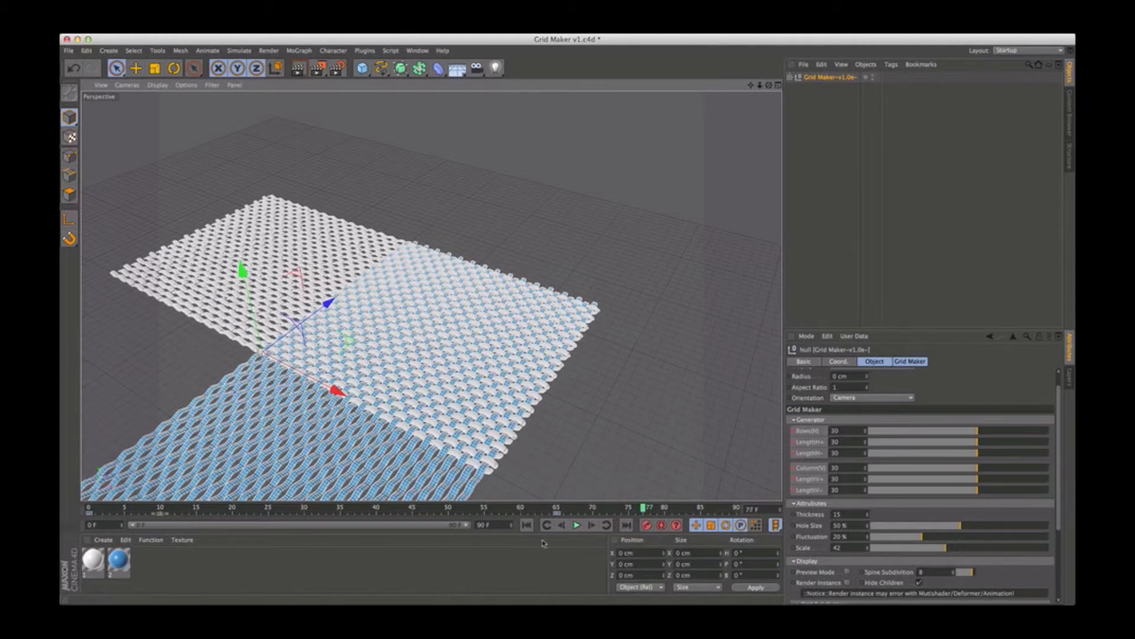
mouse_move(518, 558)
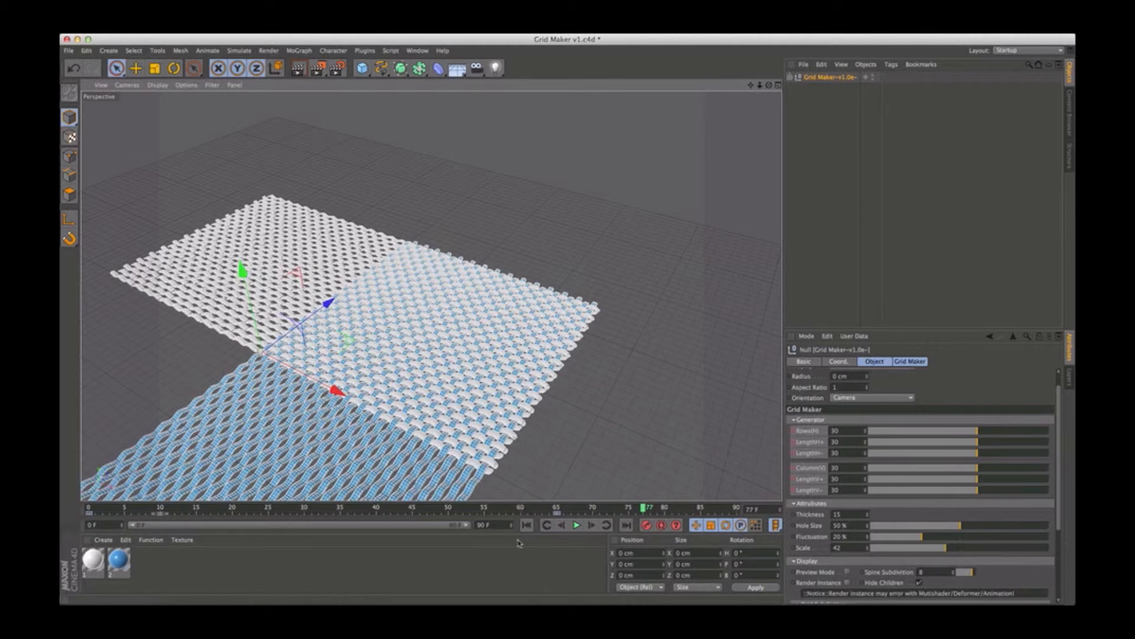